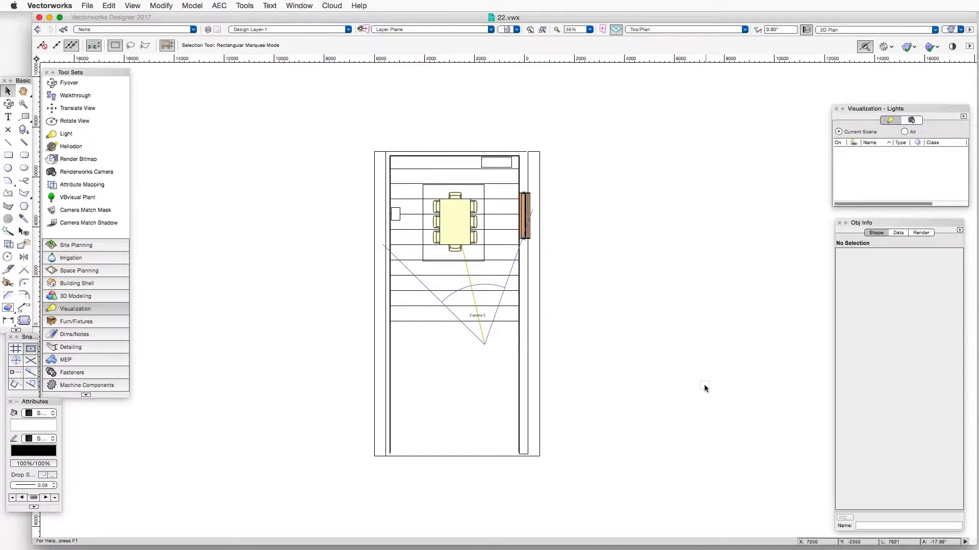
mouse_move(217, 396)
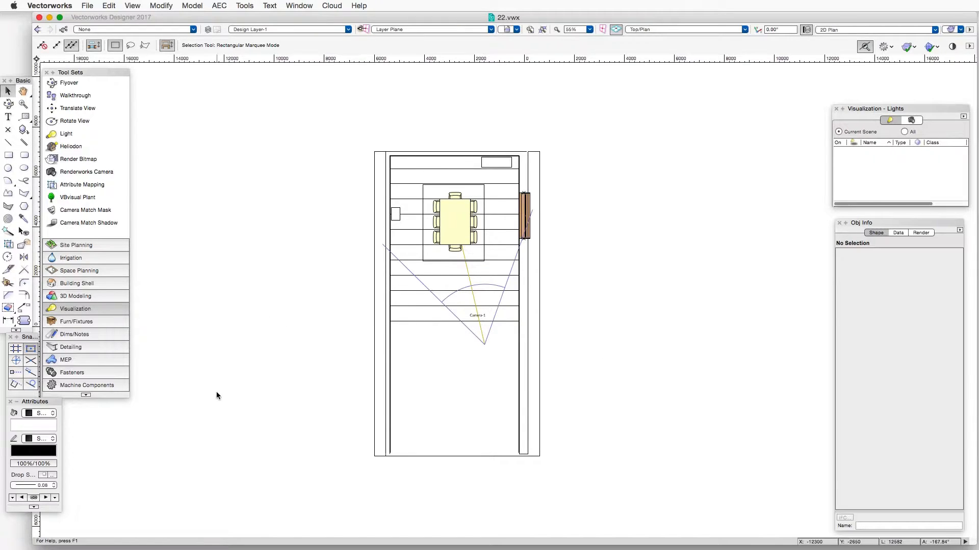
mouse_move(76, 307)
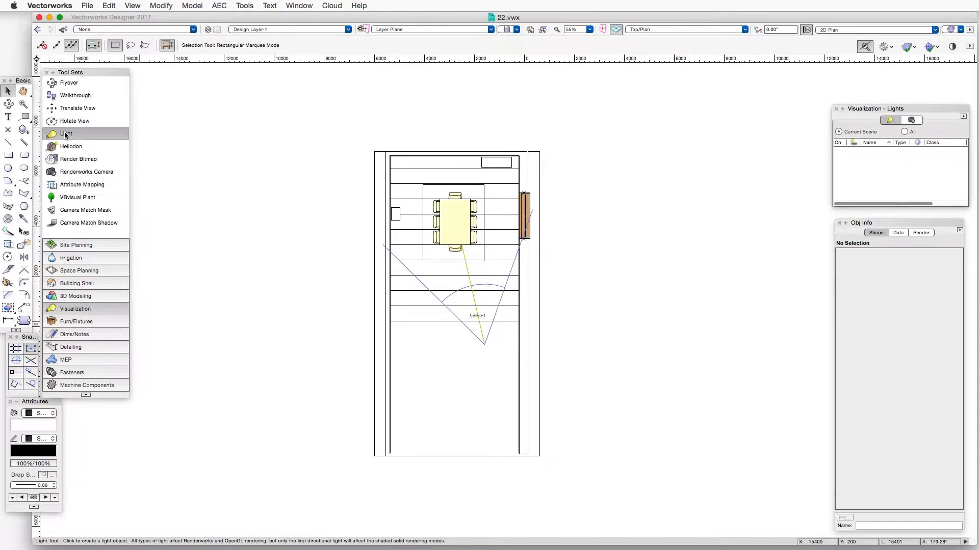
Step: Activate the Light tool from the Visualization set in Point Light mode
left_click(67, 133)
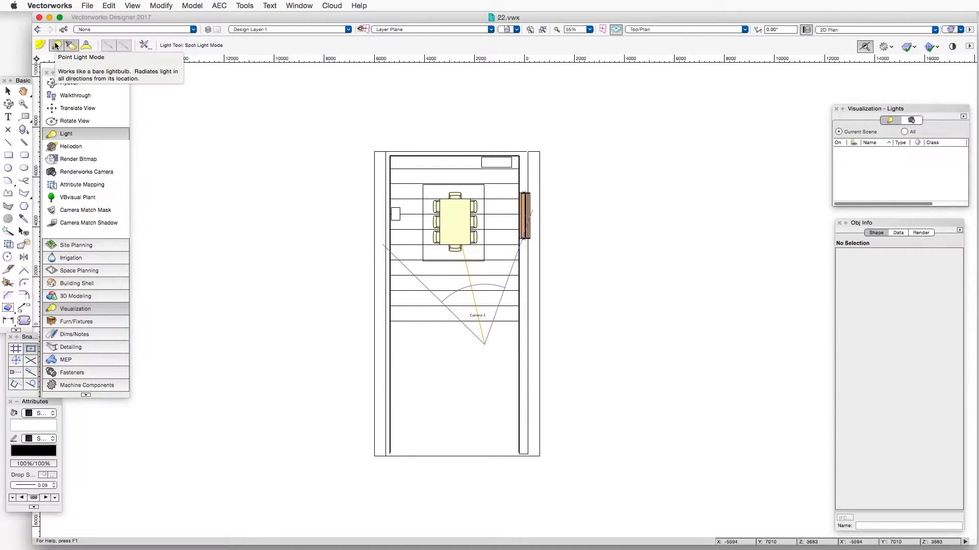
left_click(56, 45)
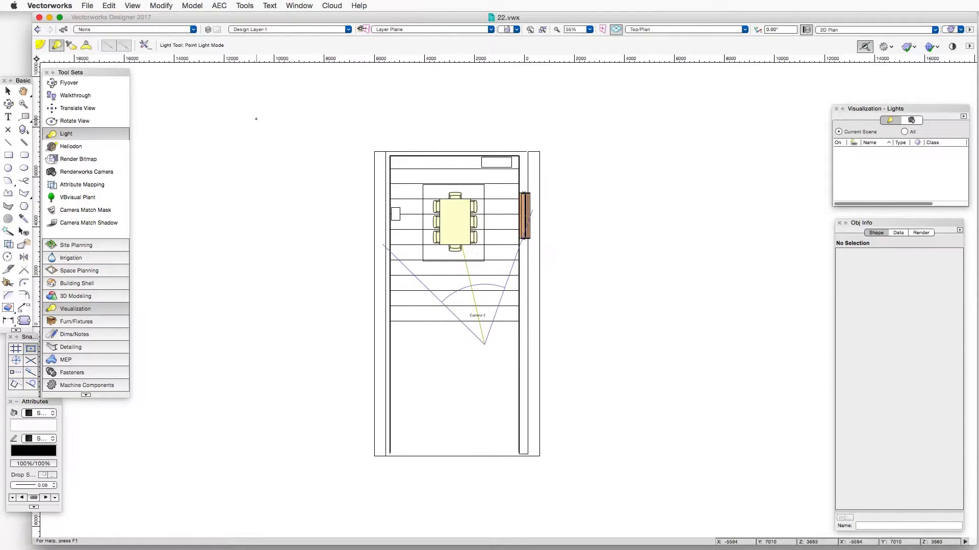
Step: Place point light Light-1 near the top wall of the dining room plan
left_click(255, 118)
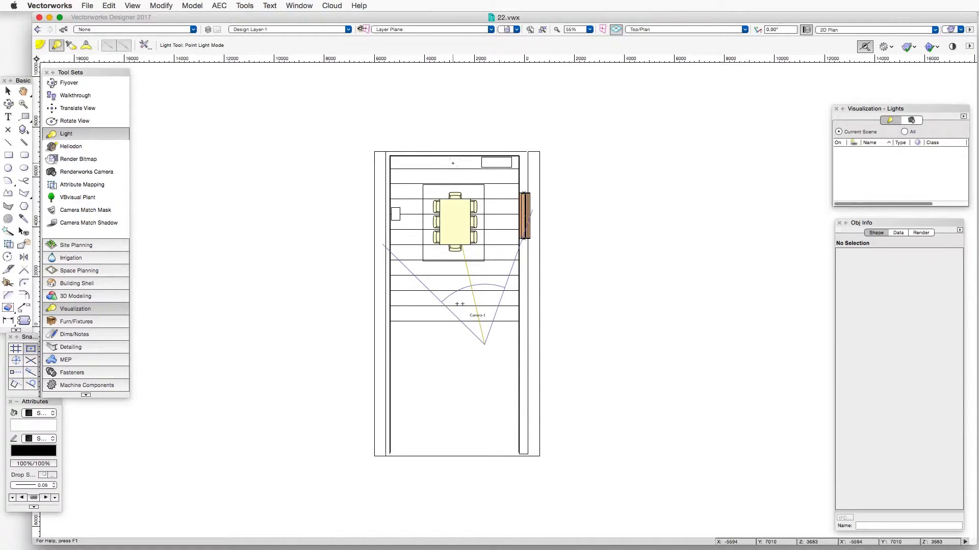
left_click(452, 163)
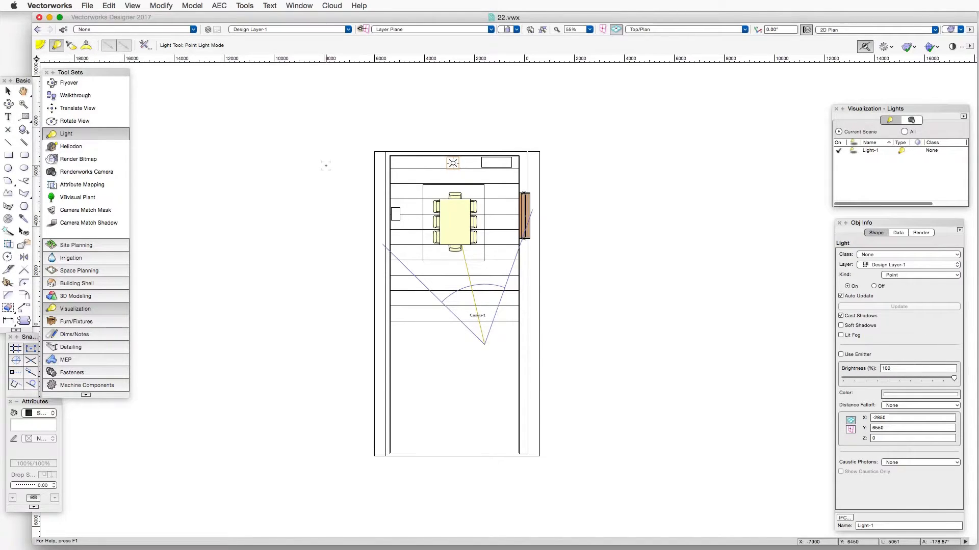
left_click(9, 91)
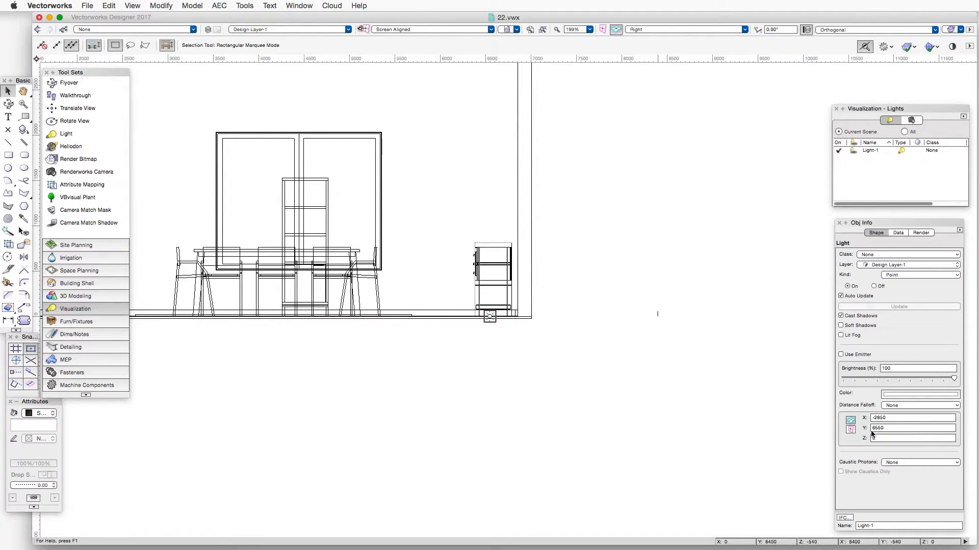
Step: Set Light-1's Z height to 2800 mm in the Object Info palette
left_click(905, 437)
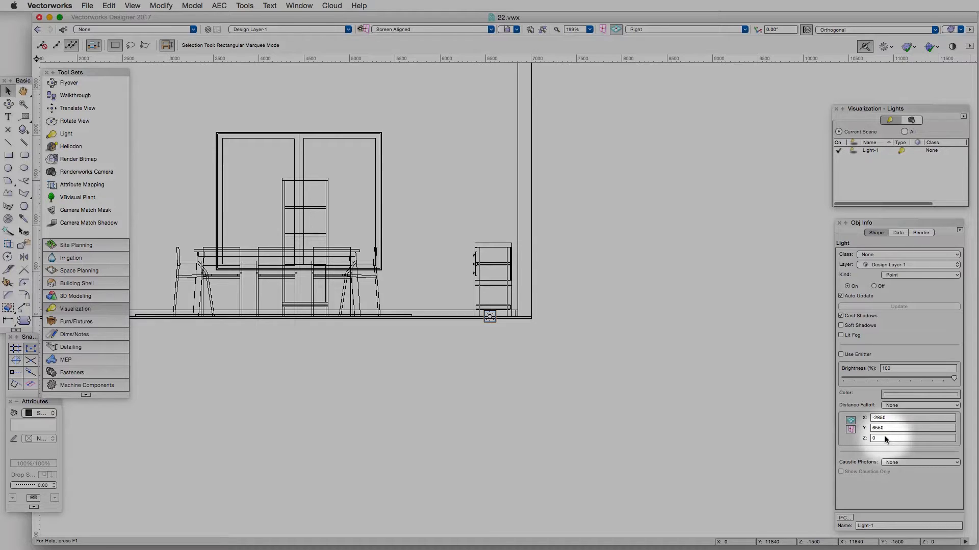
left_click(911, 437)
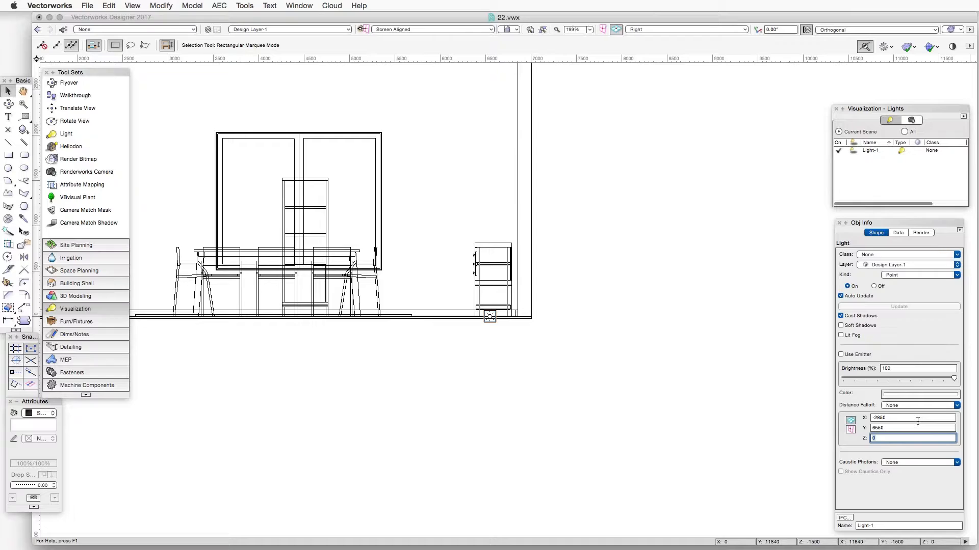
type("28")
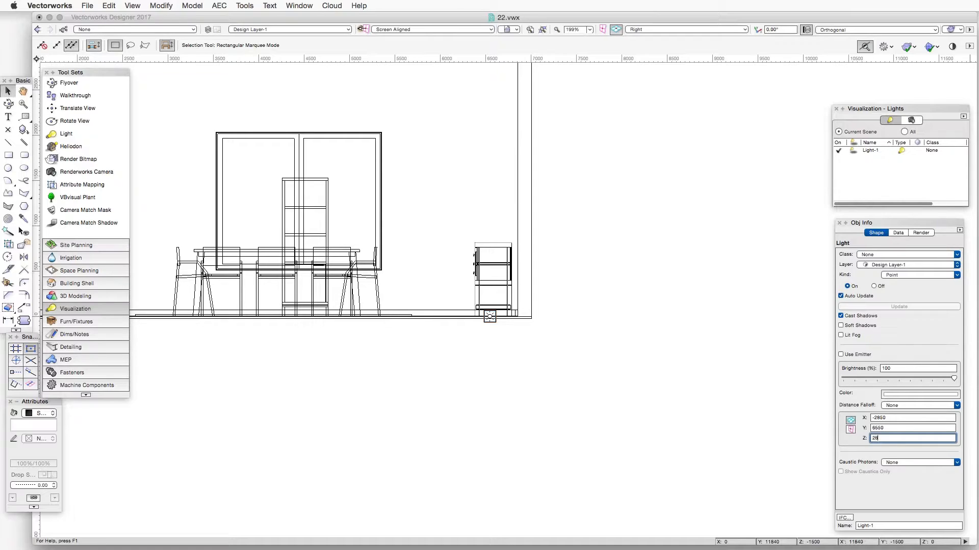
type("2800")
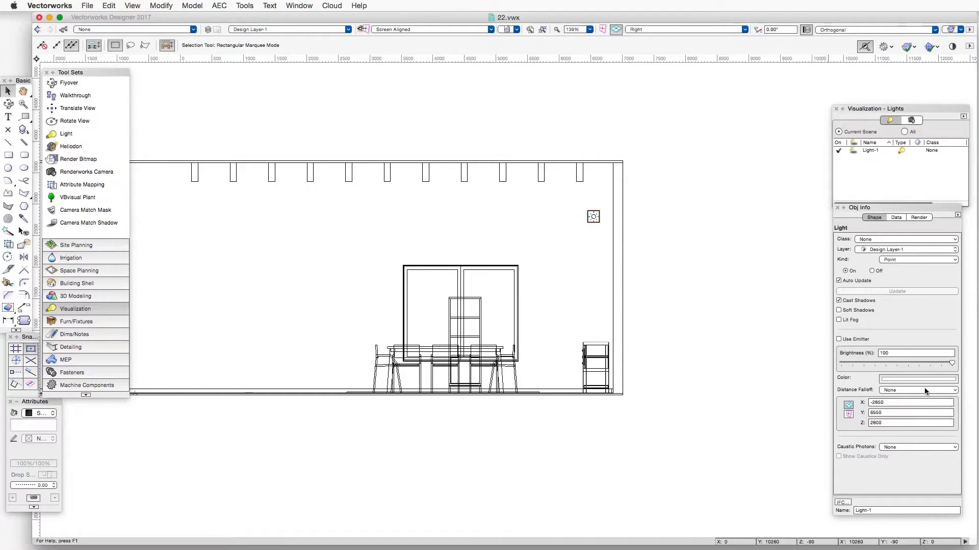
mouse_move(722, 244)
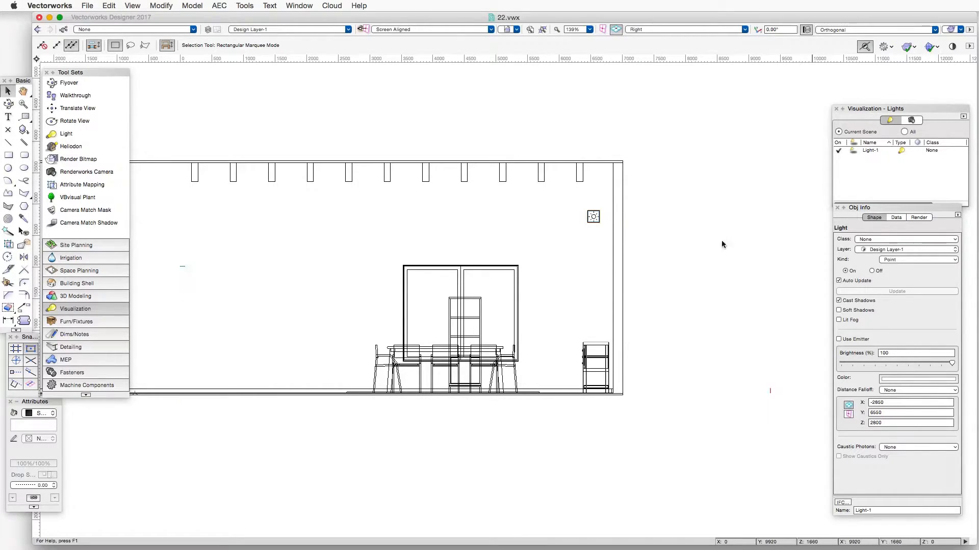
Step: Switch to saved view 1 and render it with Final Quality Renderworks
left_click(507, 30)
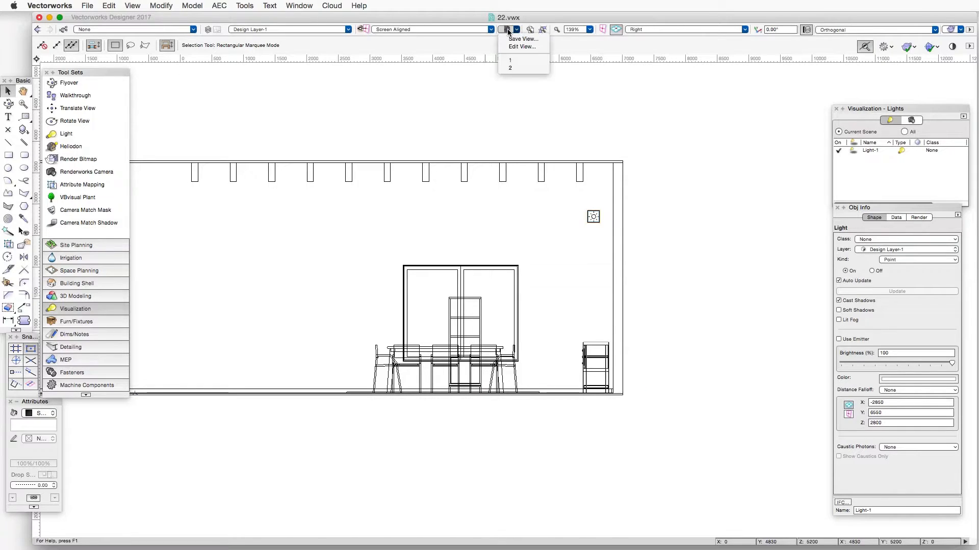
left_click(509, 69)
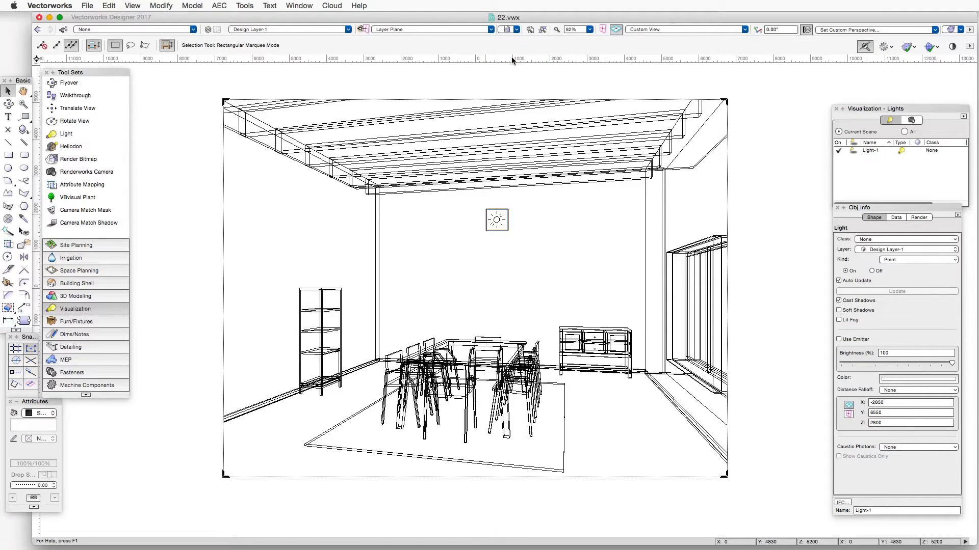
left_click(132, 6)
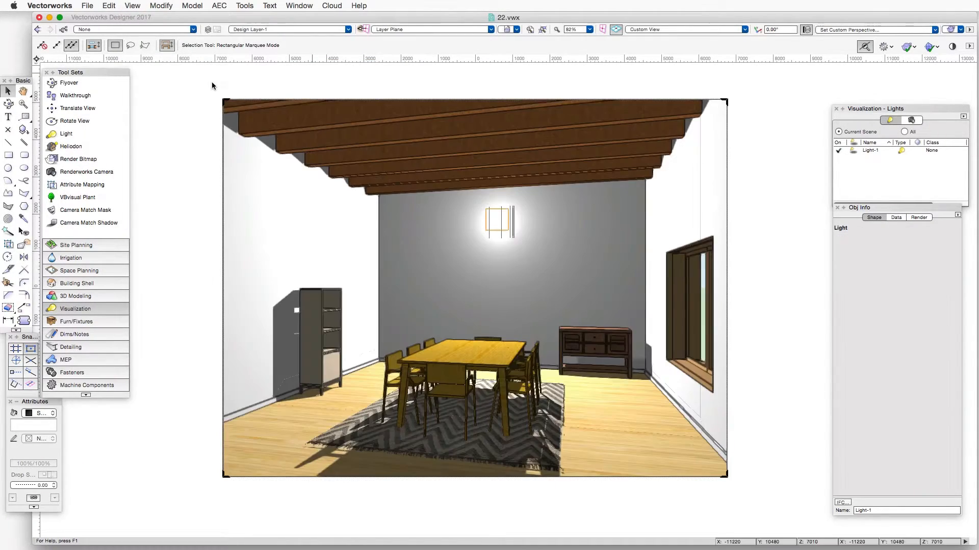
left_click(497, 219)
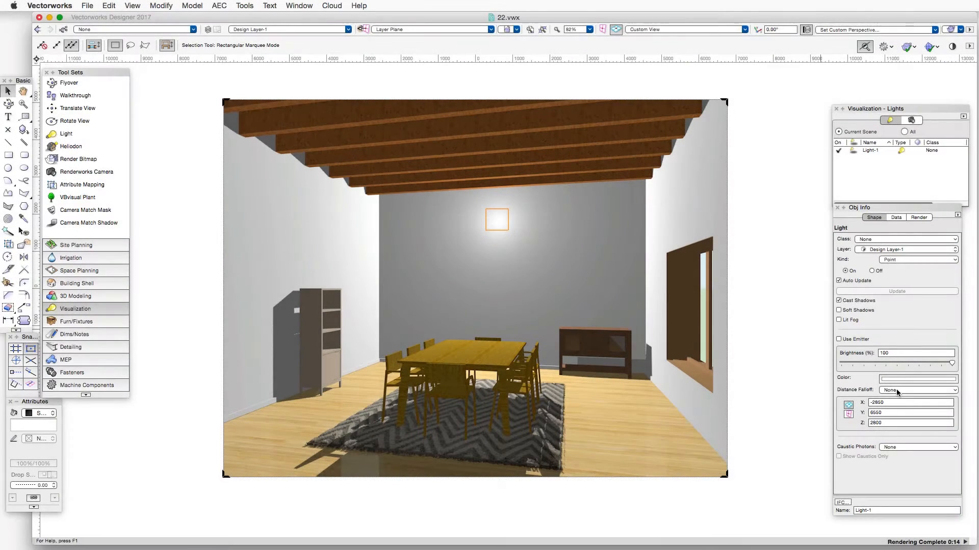
Step: Set Light-1's Distance Falloff to Smooth, then Realistic, re-rendering each time
left_click(918, 389)
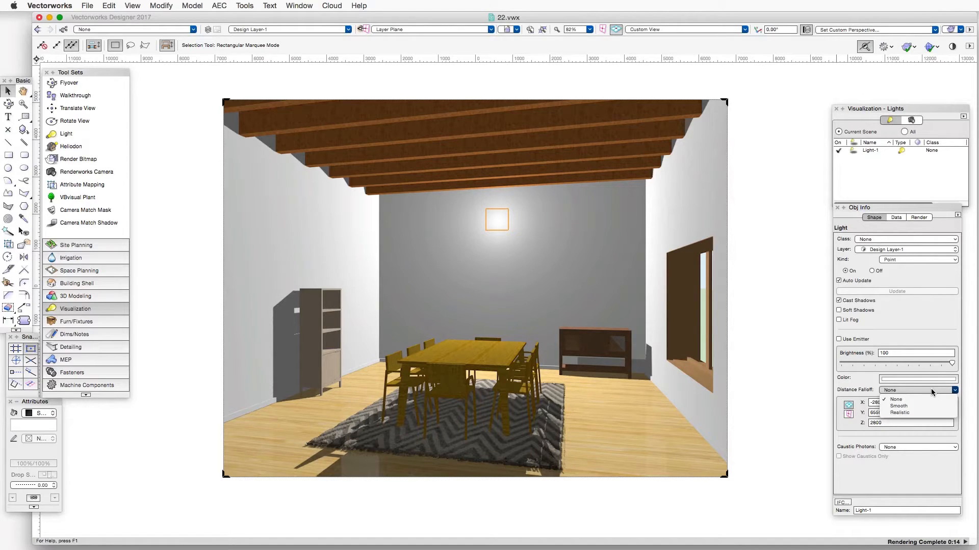
left_click(898, 406)
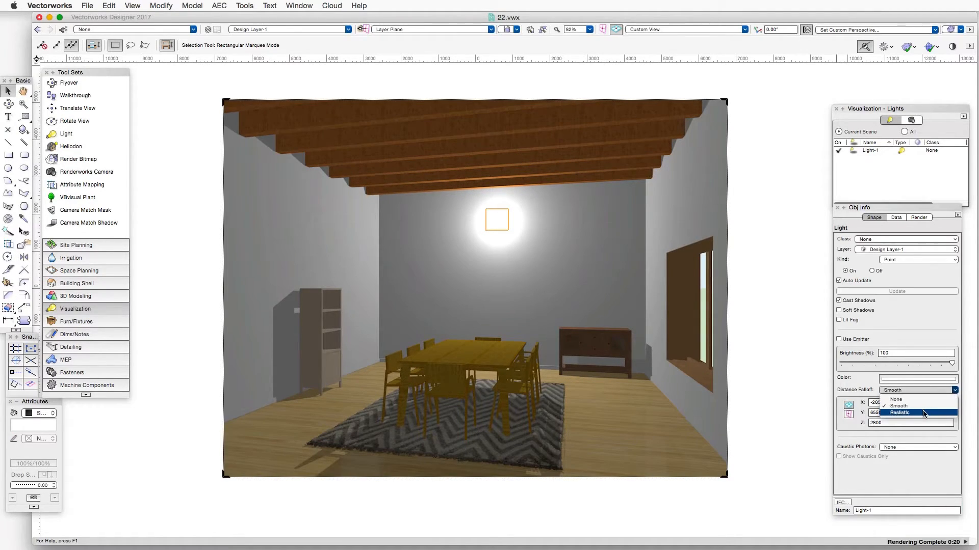
left_click(899, 412)
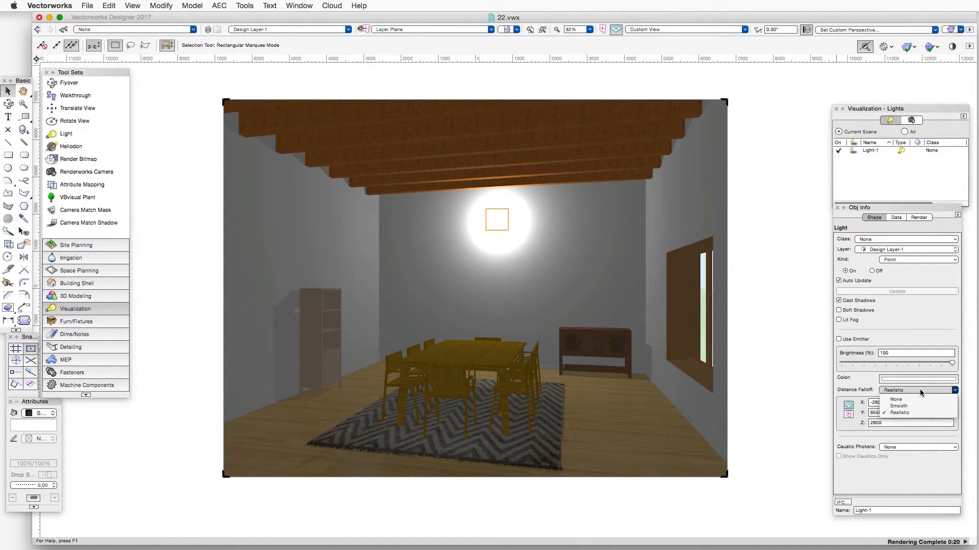
left_click(899, 412)
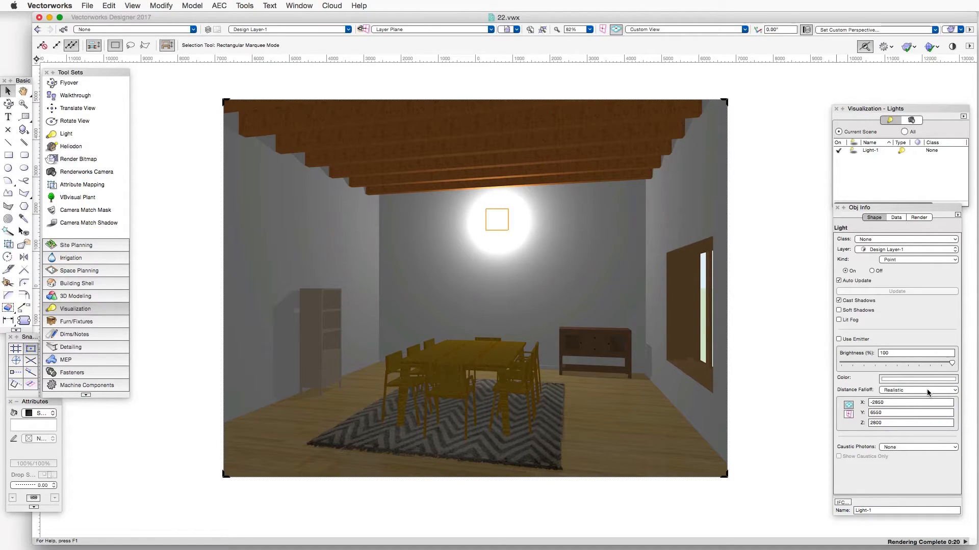
left_click(918, 390)
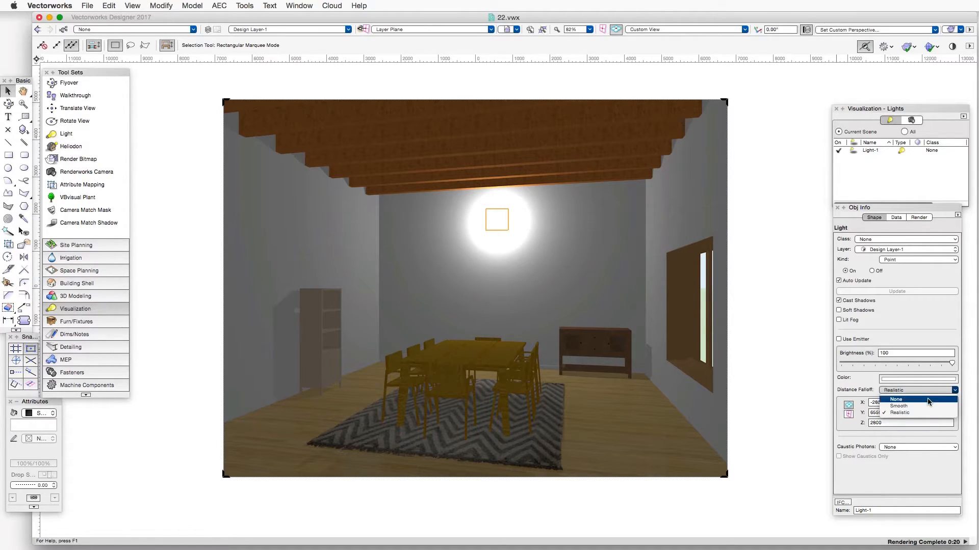
Step: Set Distance Falloff to None and re-render the close-up of shelf, table and rug
left_click(897, 400)
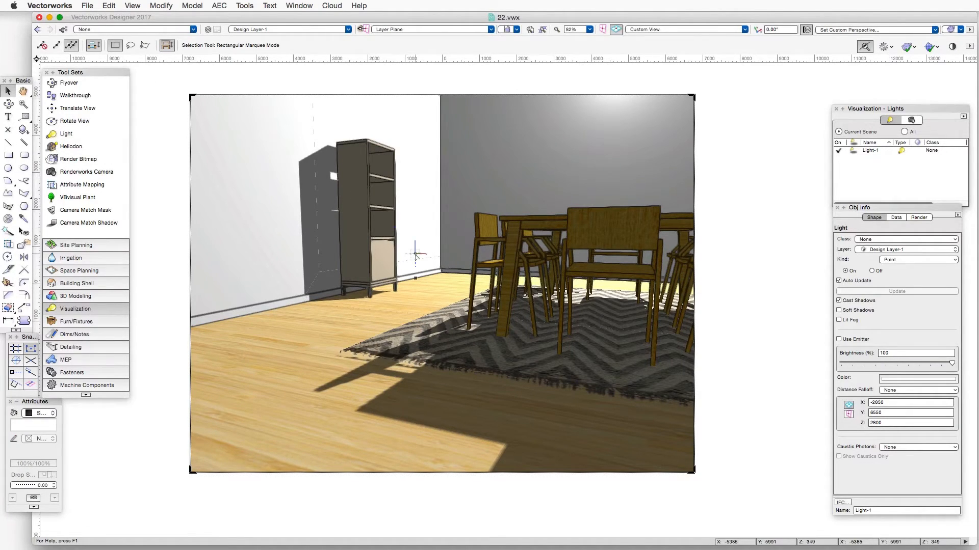
left_click(131, 7)
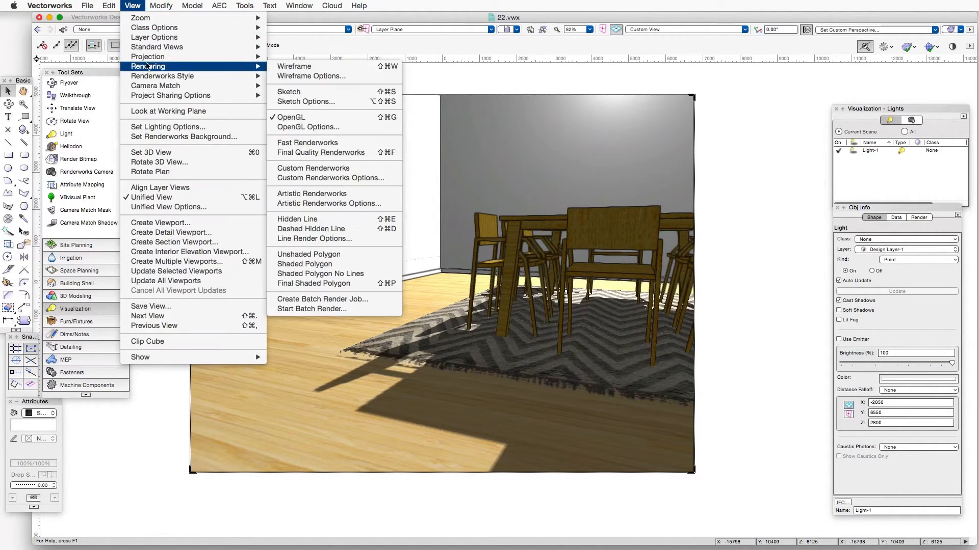
mouse_move(296, 218)
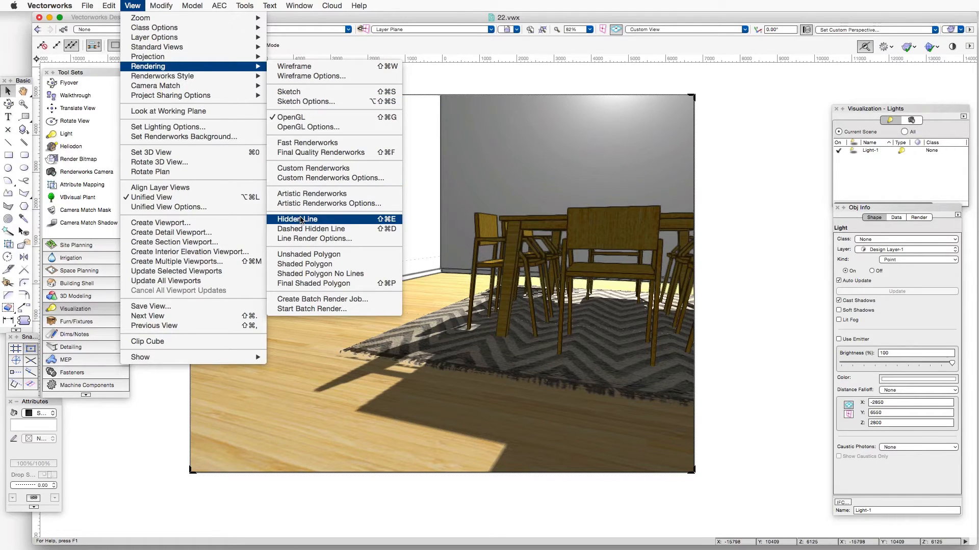
left_click(297, 219)
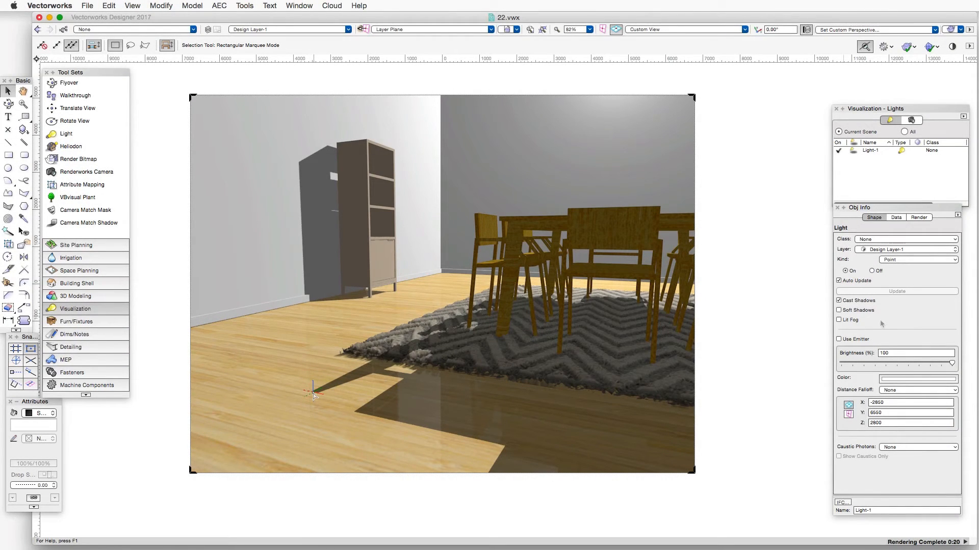
Step: Enable Soft Shadows for Light-1 and let the close-up re-render
left_click(839, 300)
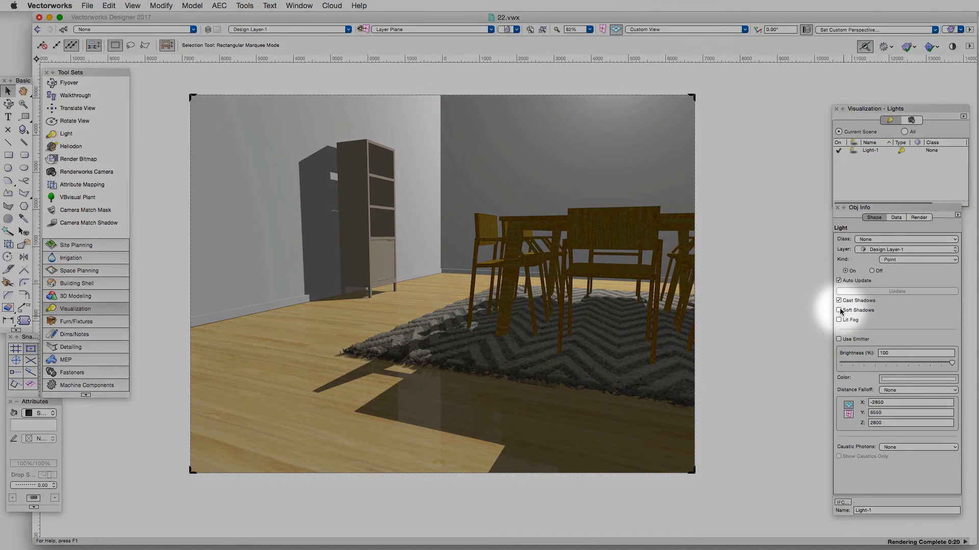
left_click(839, 310)
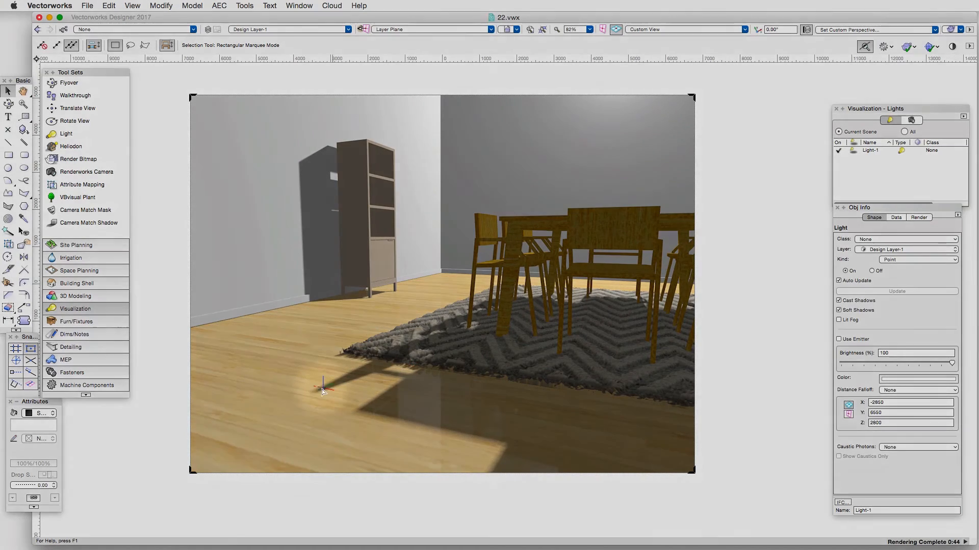
left_click_drag(323, 386, 312, 156)
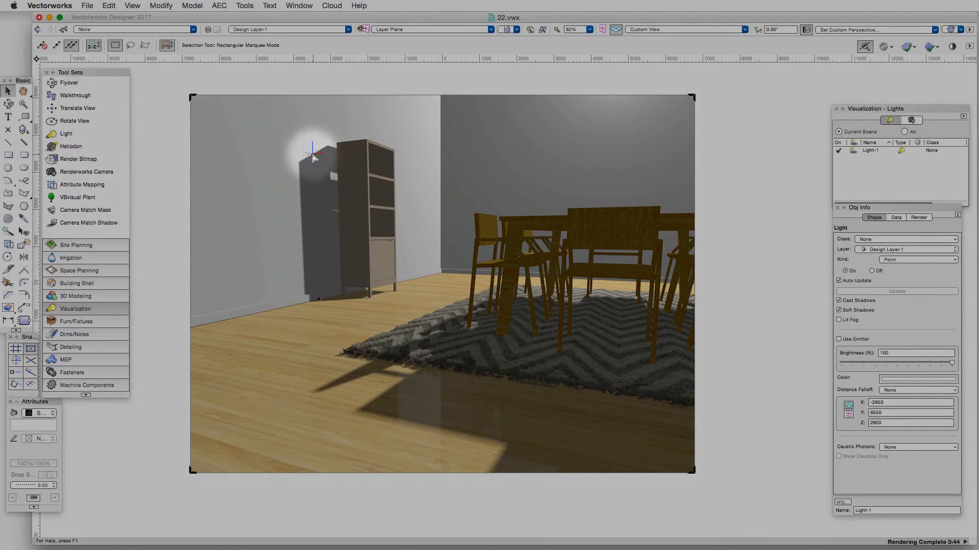